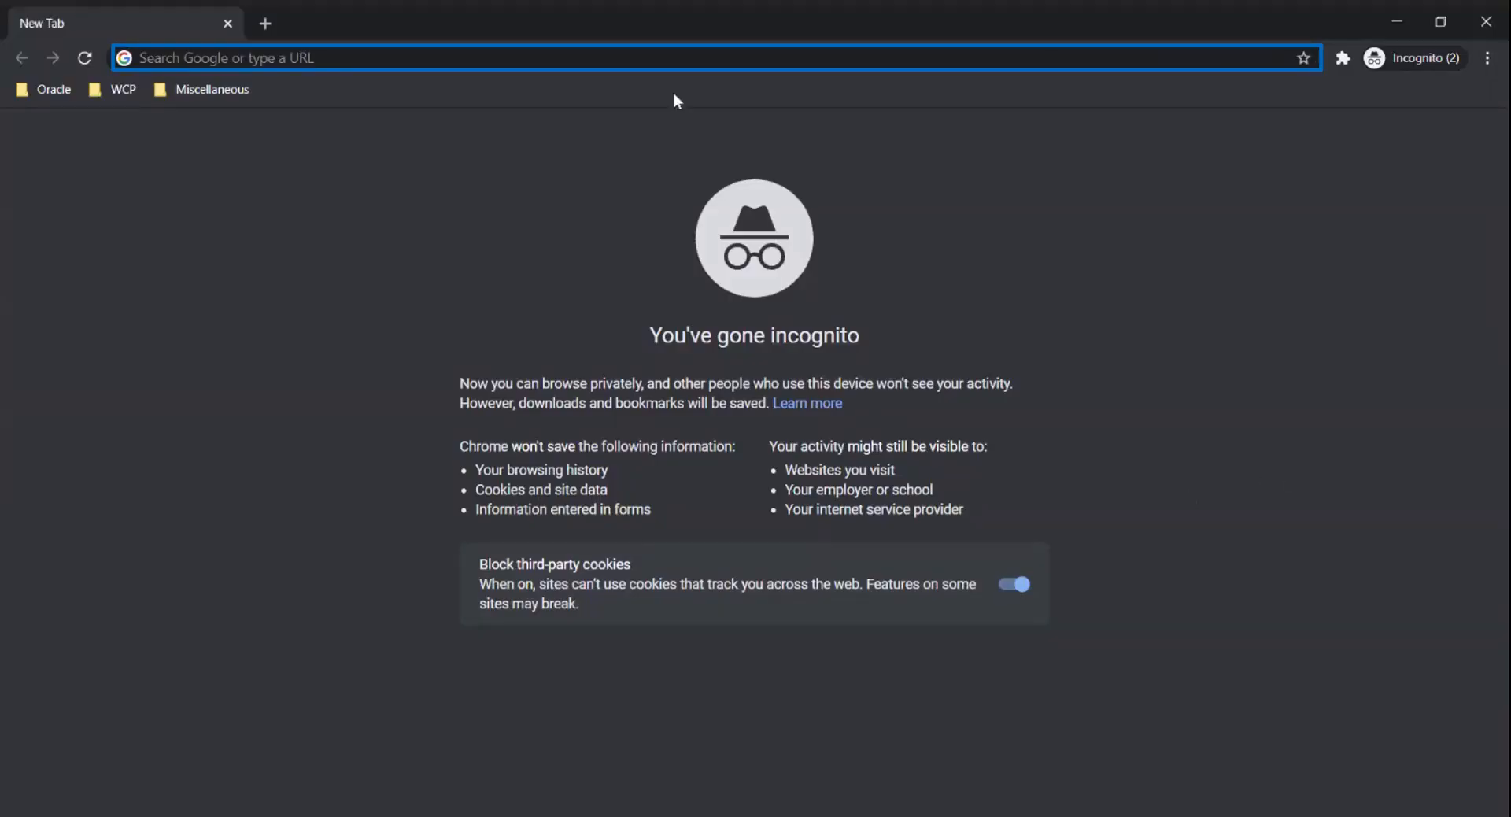
- Go to moxecurifydemo.miniorange.in and log in with the test user's username and password
text(moxecurifydemo.miniorange.in)
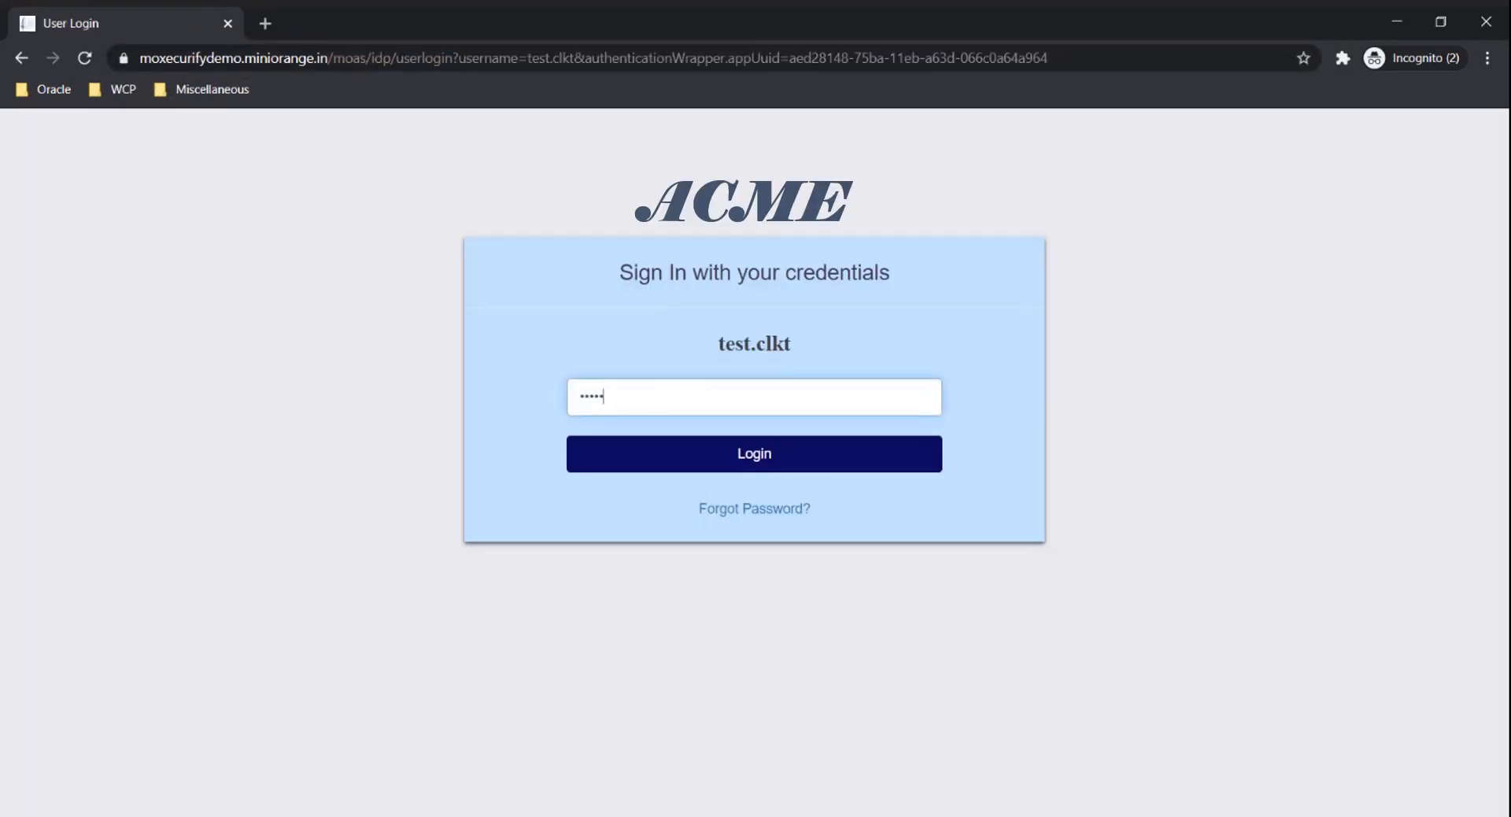
click(754, 453)
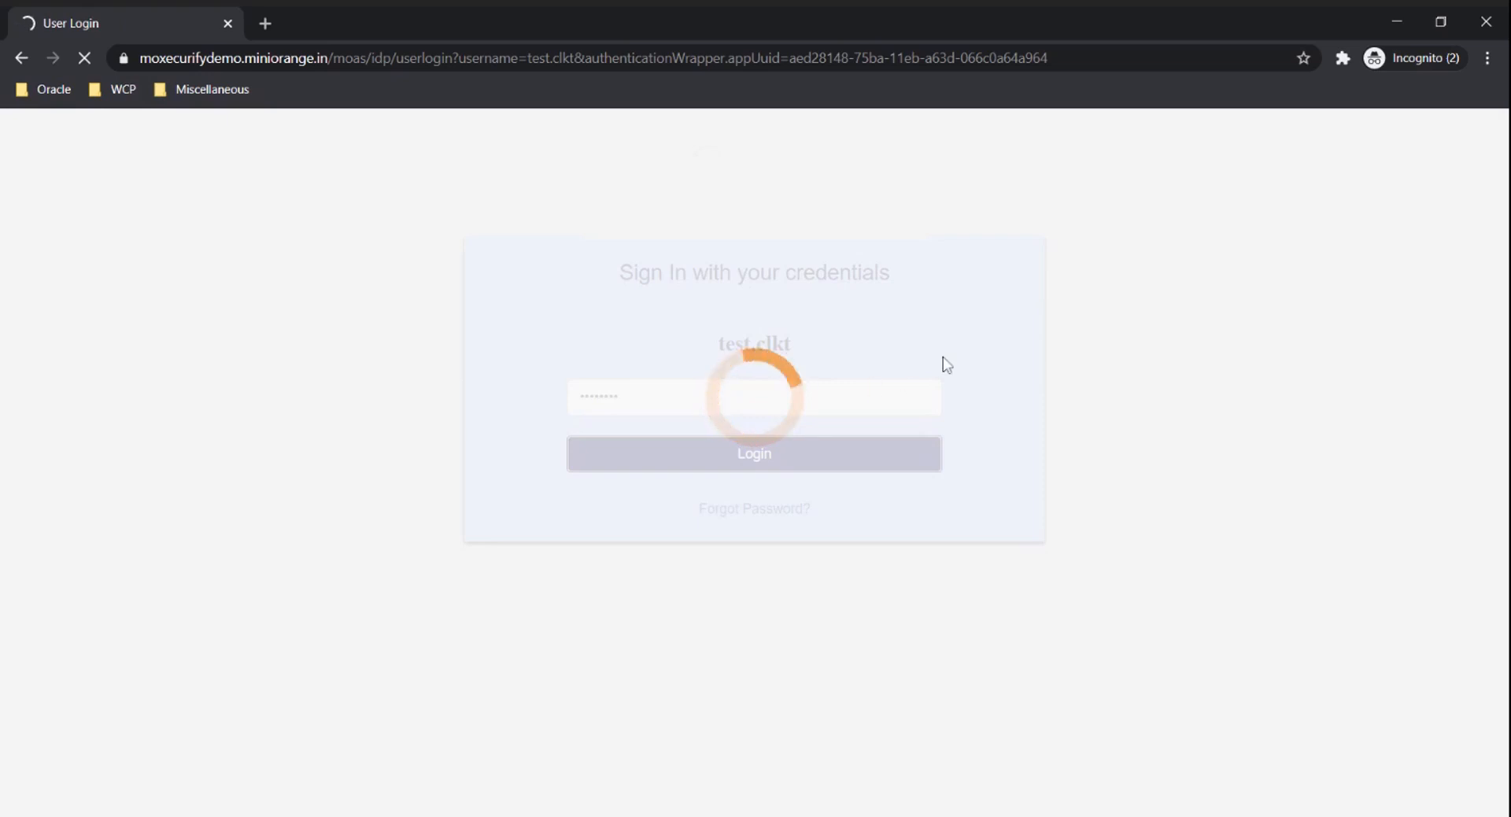
click(753, 454)
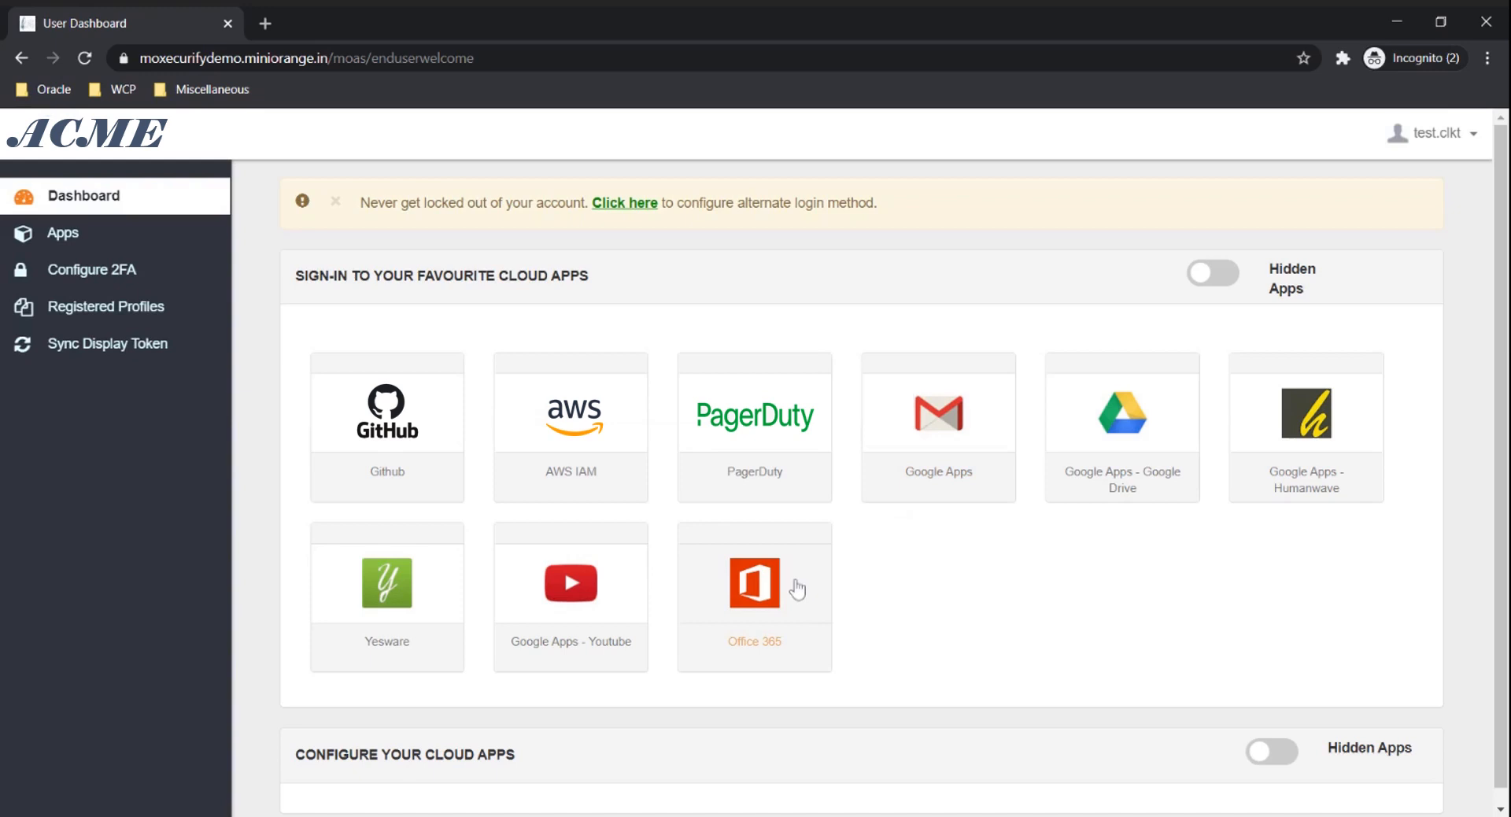
- Launch the Office 365, GitHub and AWS IAM tiles, each opening signed in via SSO
click(754, 582)
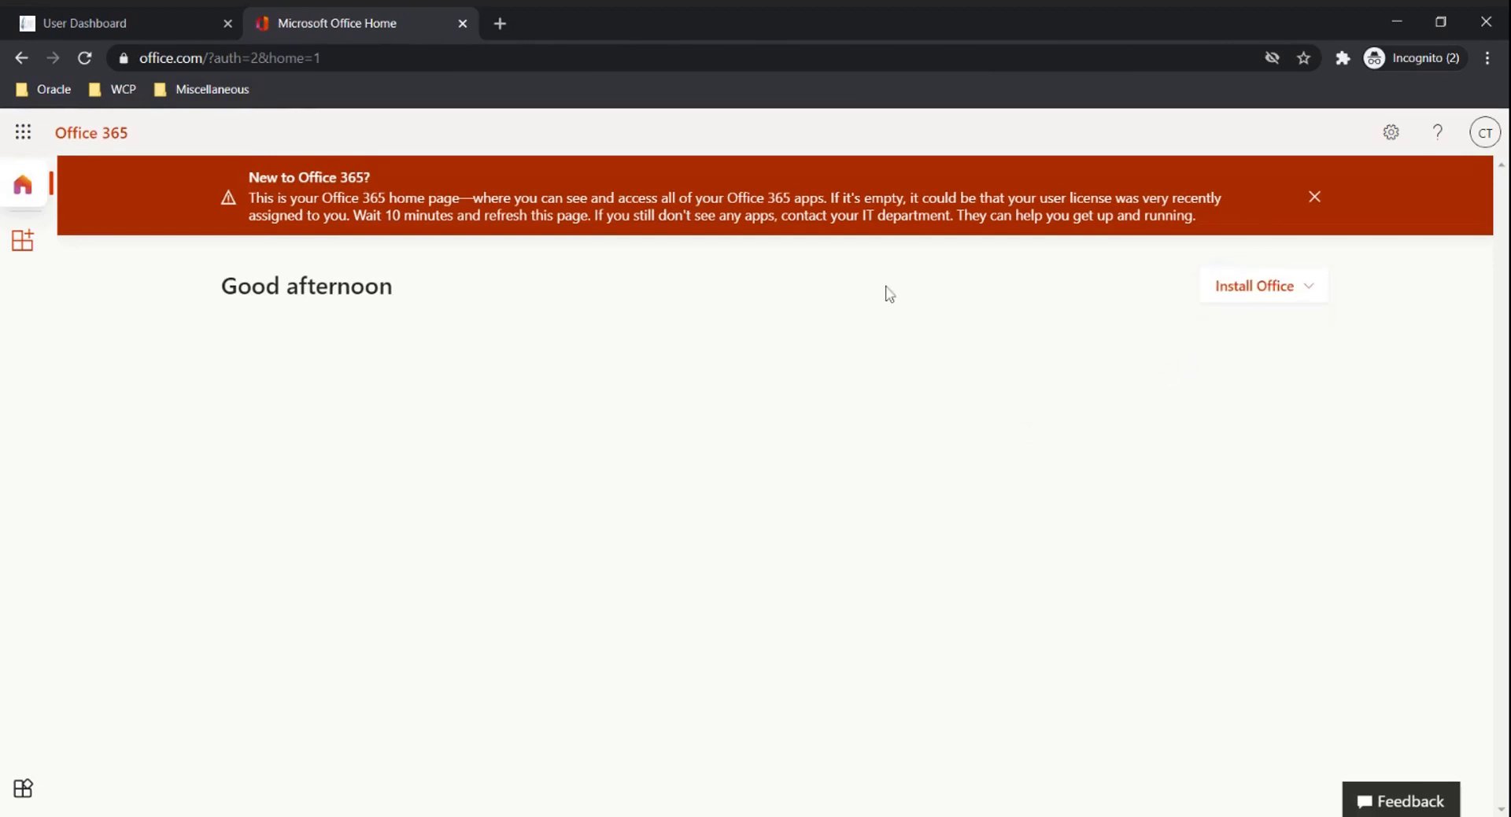
click(115, 23)
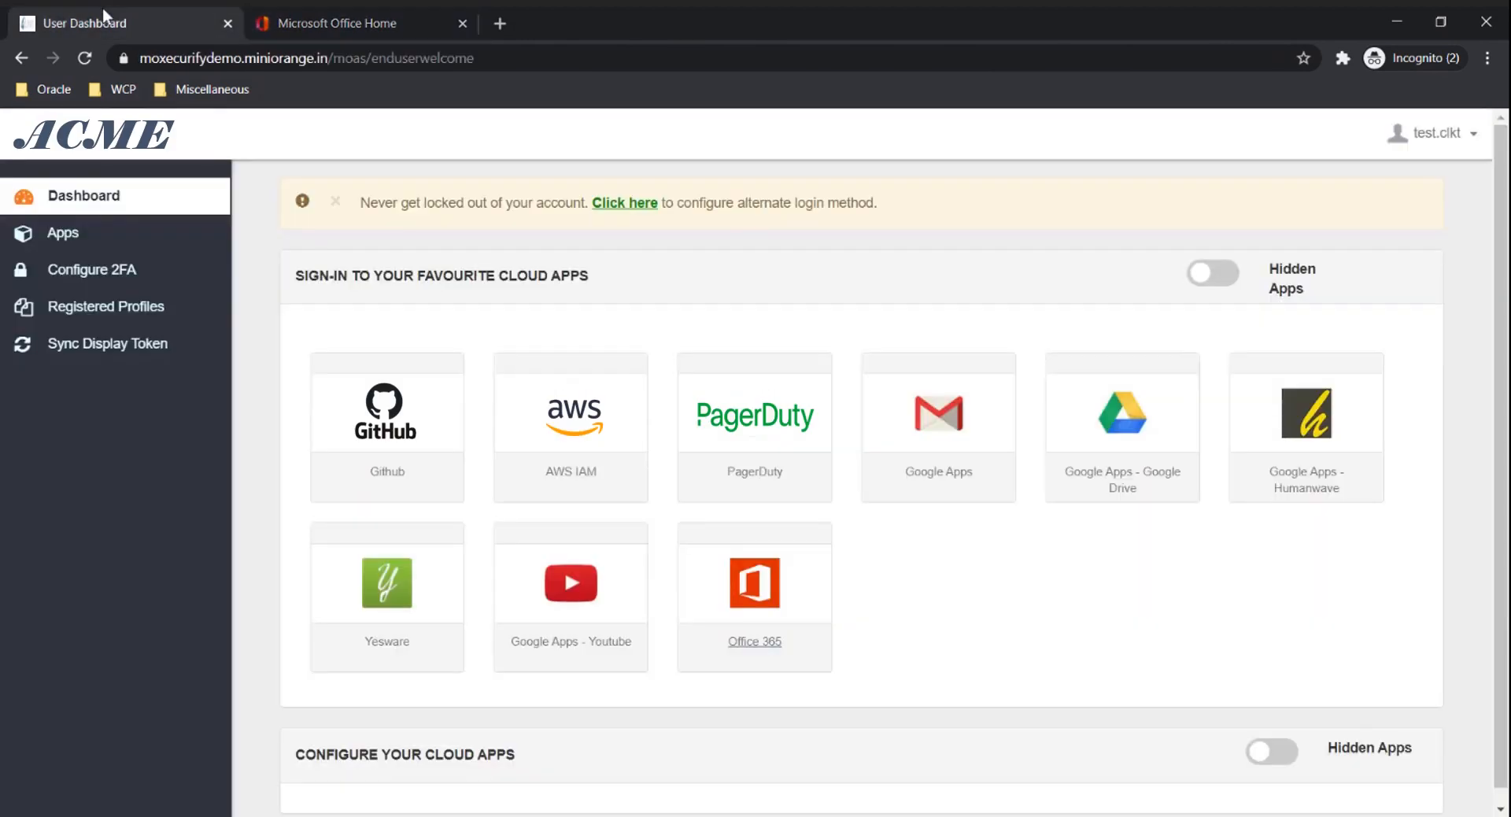
click(387, 413)
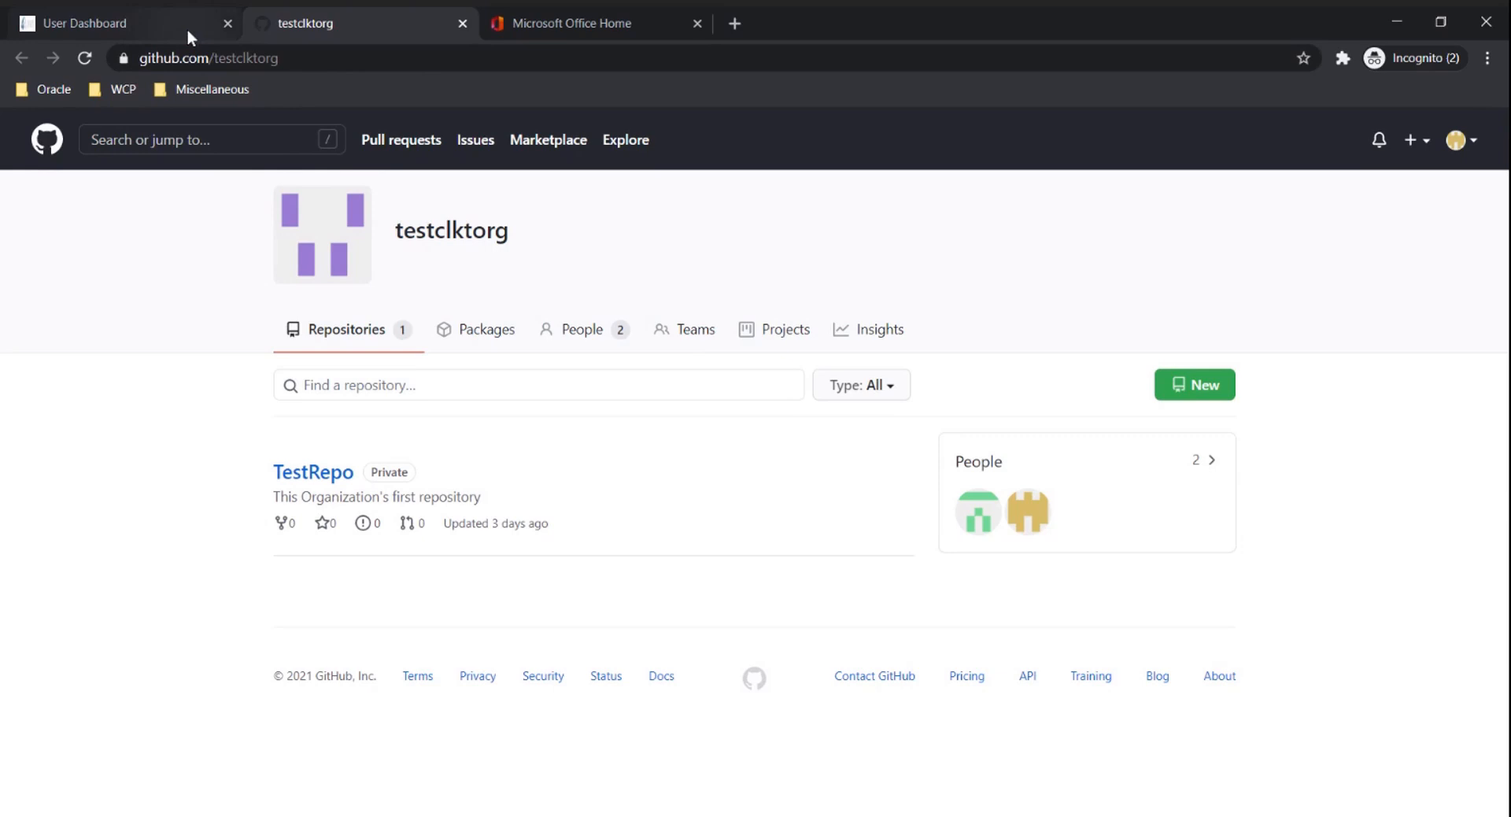
click(87, 24)
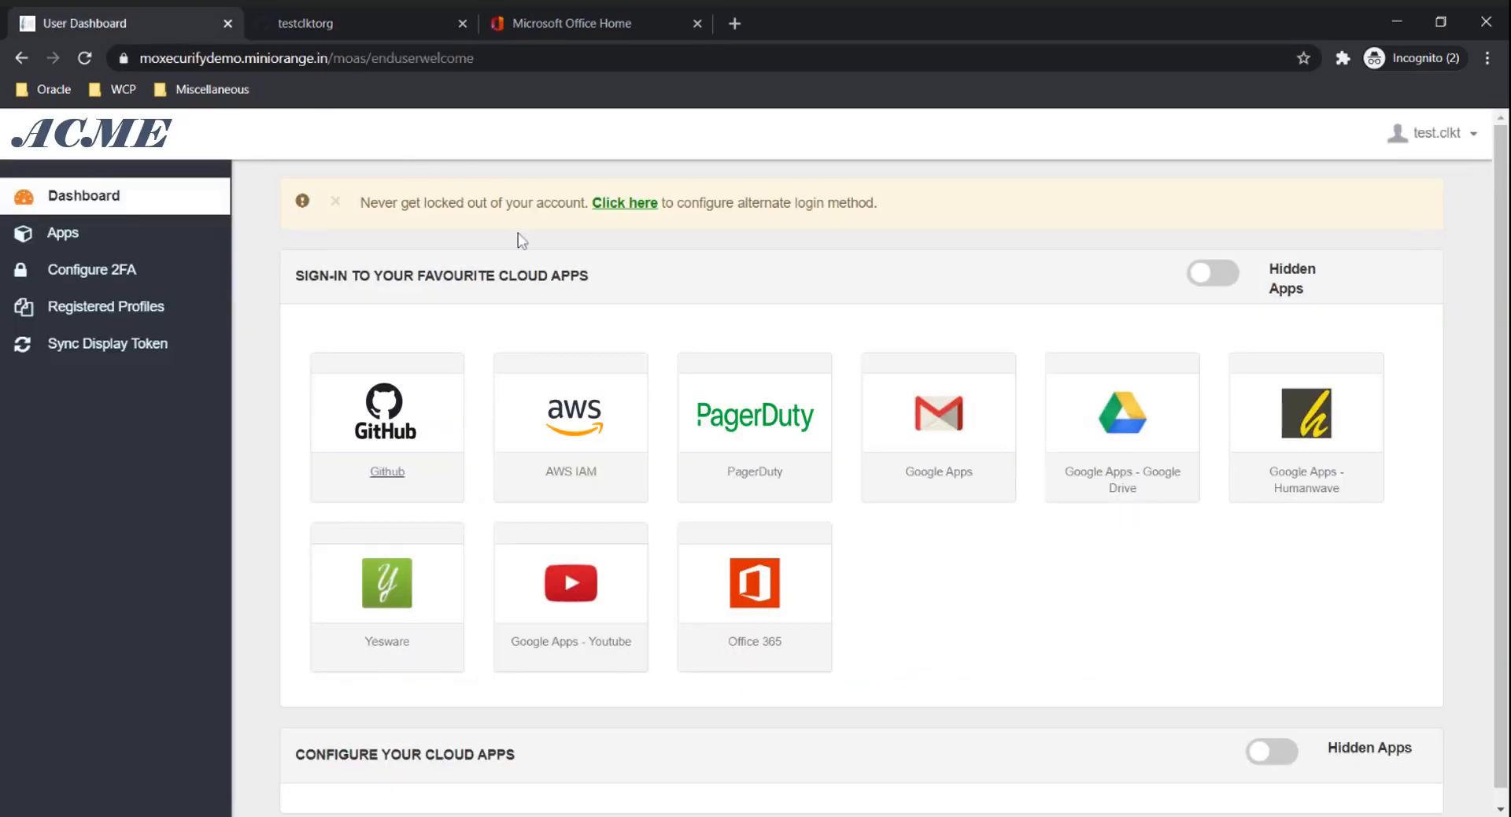
click(570, 414)
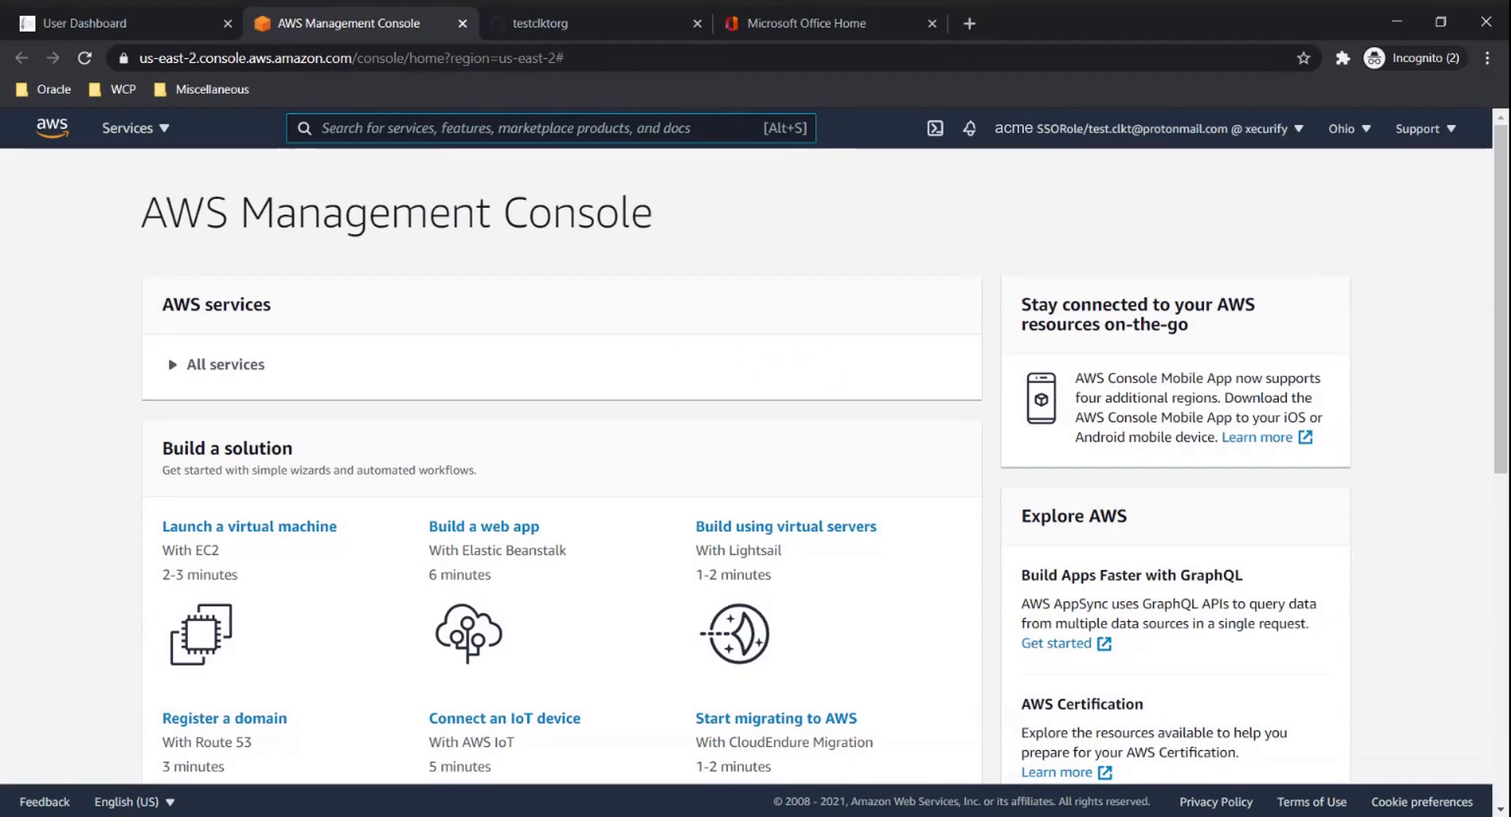
- Launch the PagerDuty and Google Apps / Google Drive tiles, each opening signed in via SSO
click(115, 23)
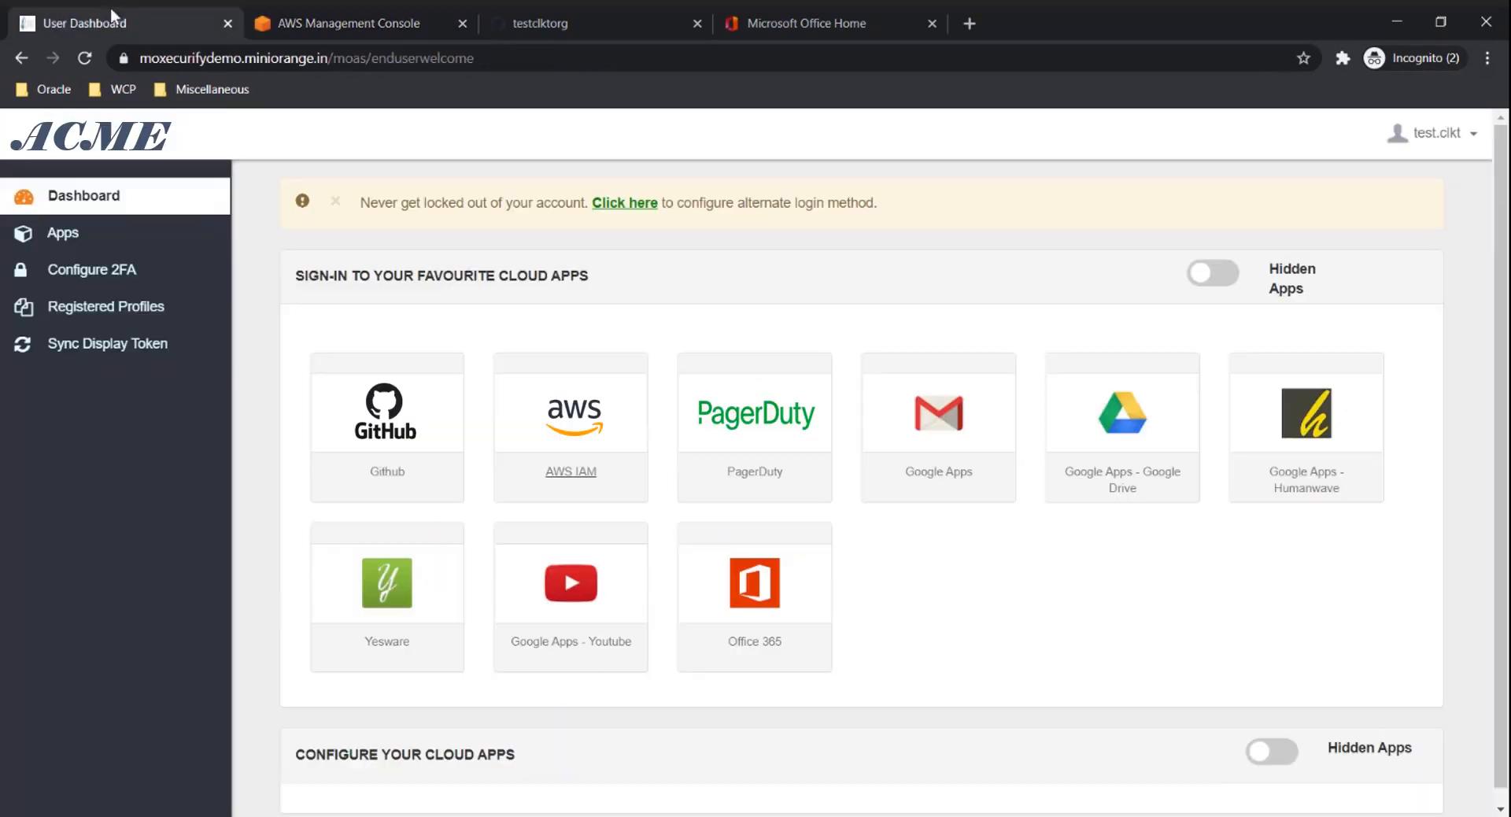
click(754, 414)
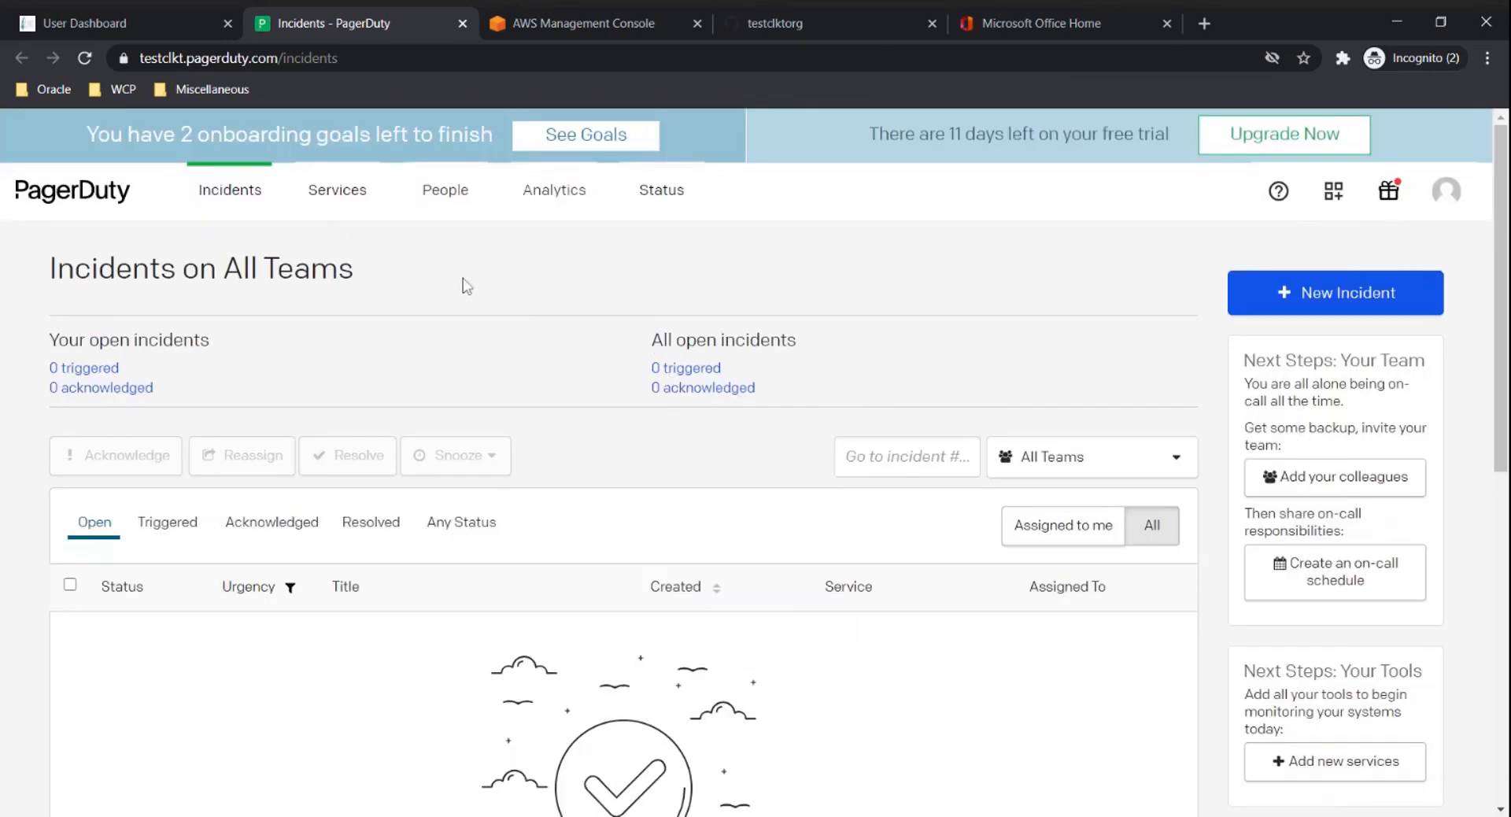
click(96, 23)
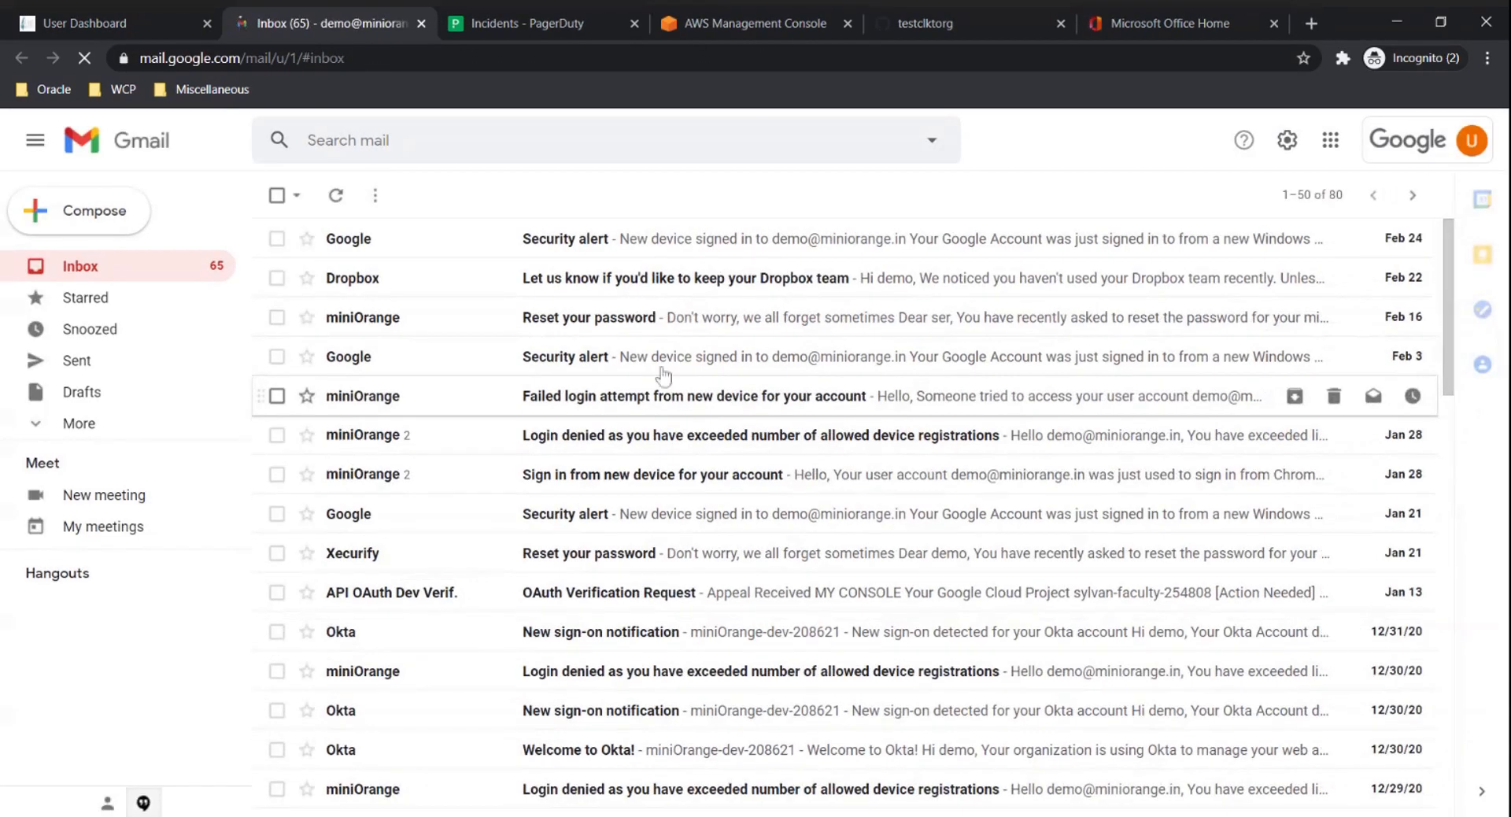
click(86, 23)
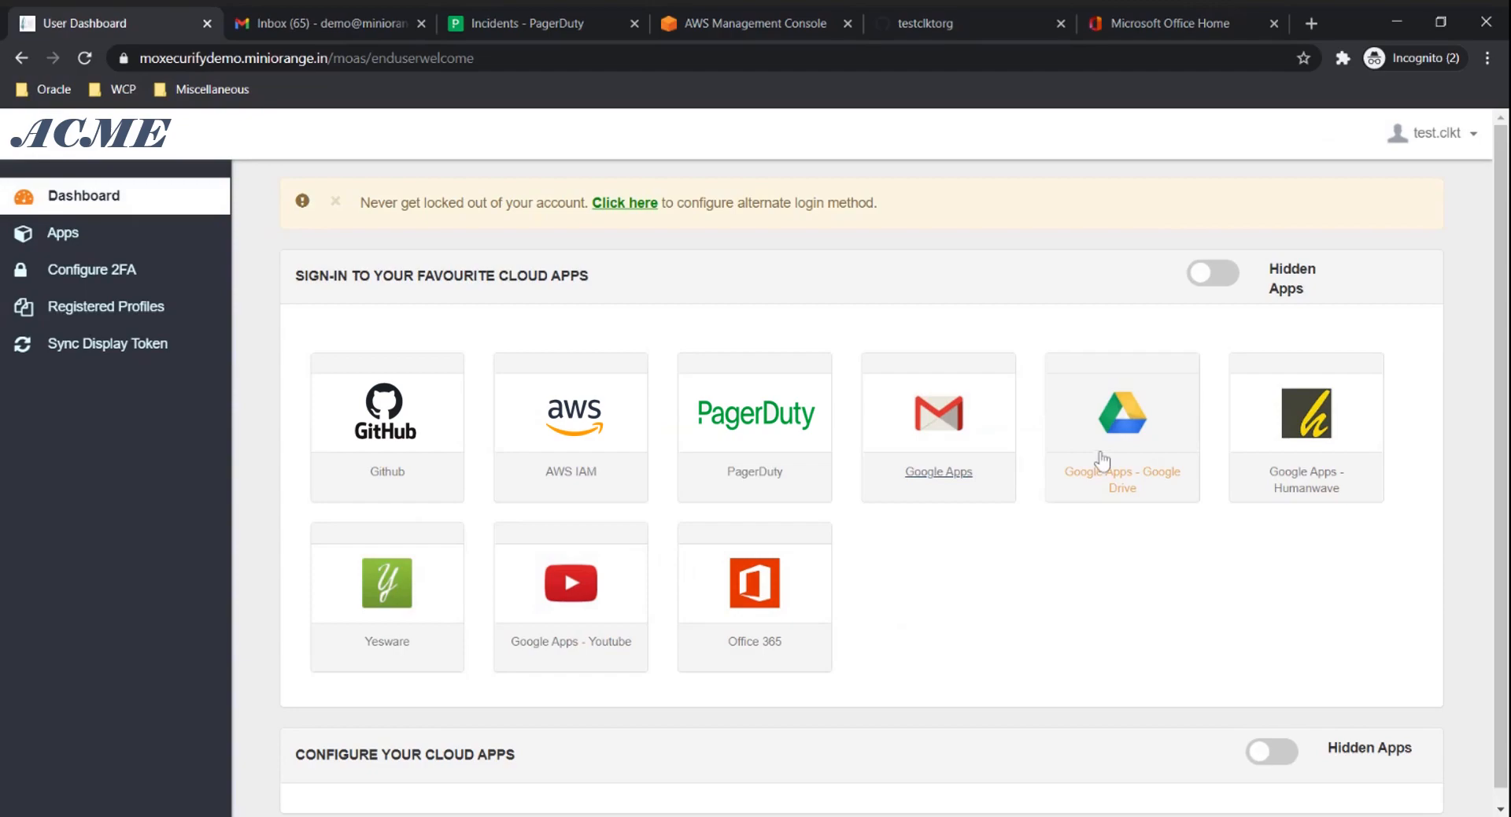
click(1122, 414)
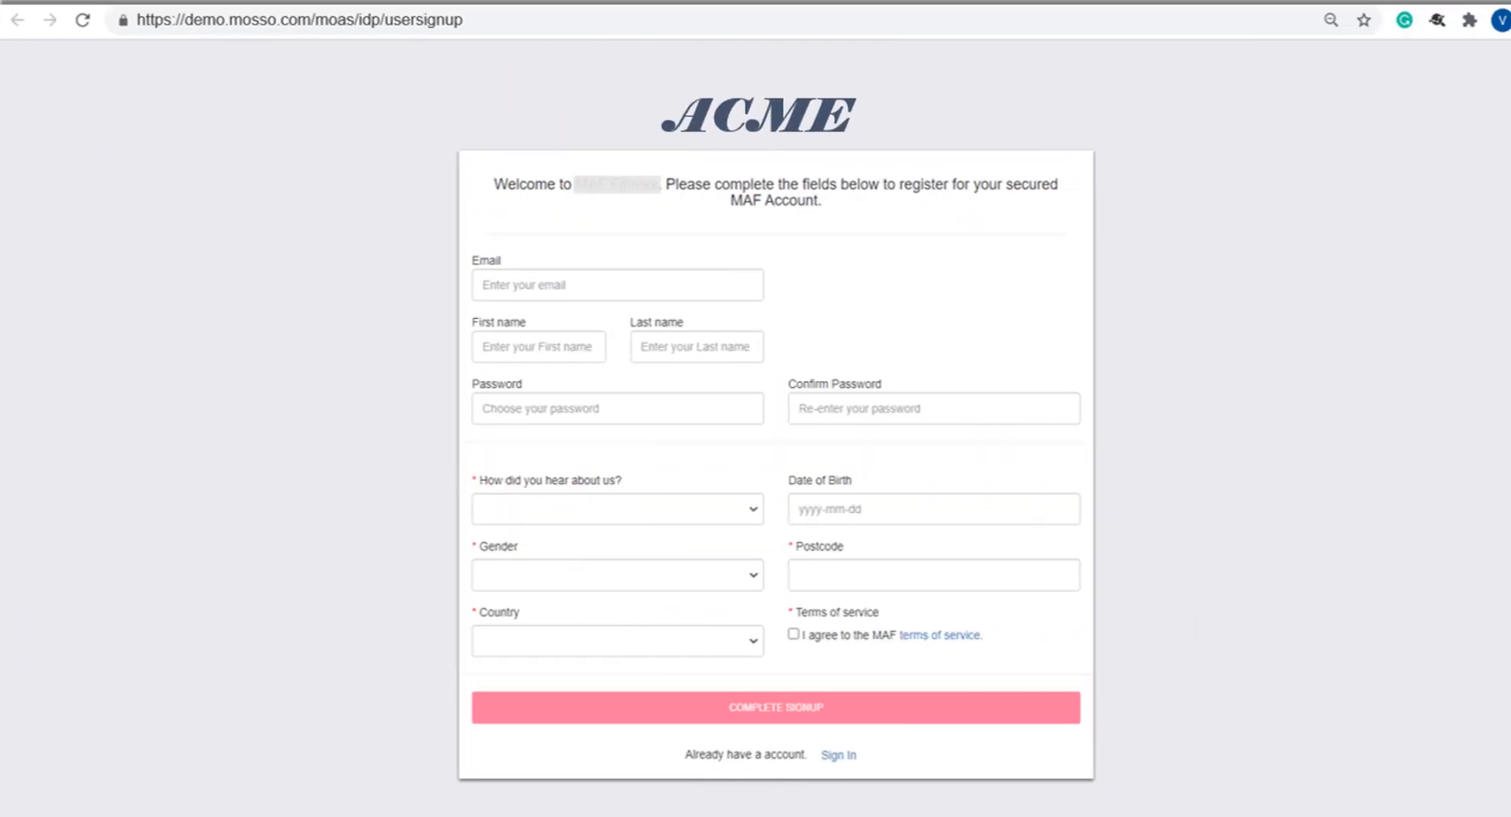
- Leave the ACME signup page and start a fresh incognito Chrome window
click(835, 754)
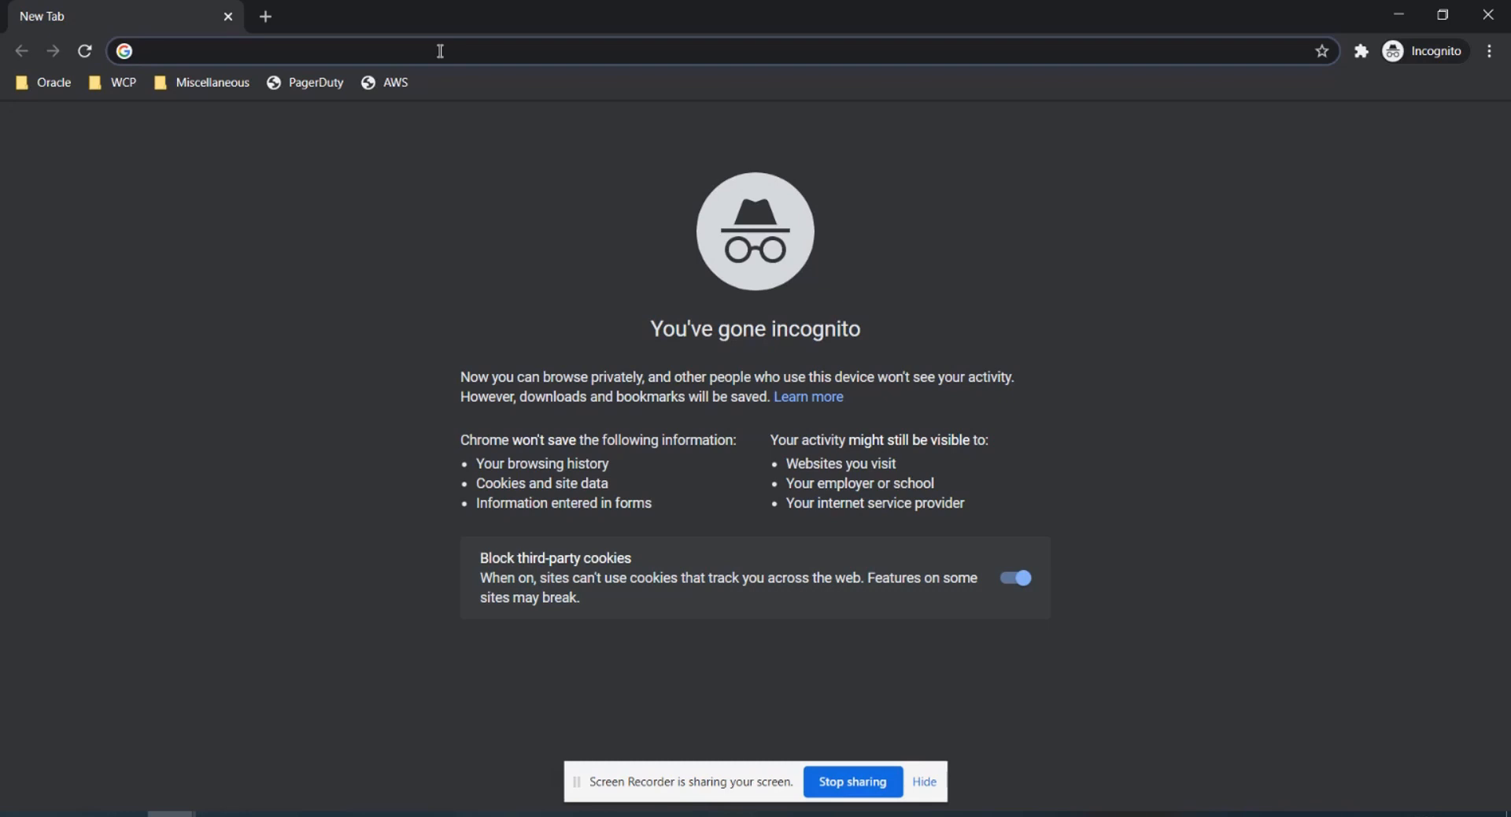
- Go to google.com and begin Google sign-in with the company email address
text(google.com/?gws_rd=ssl)
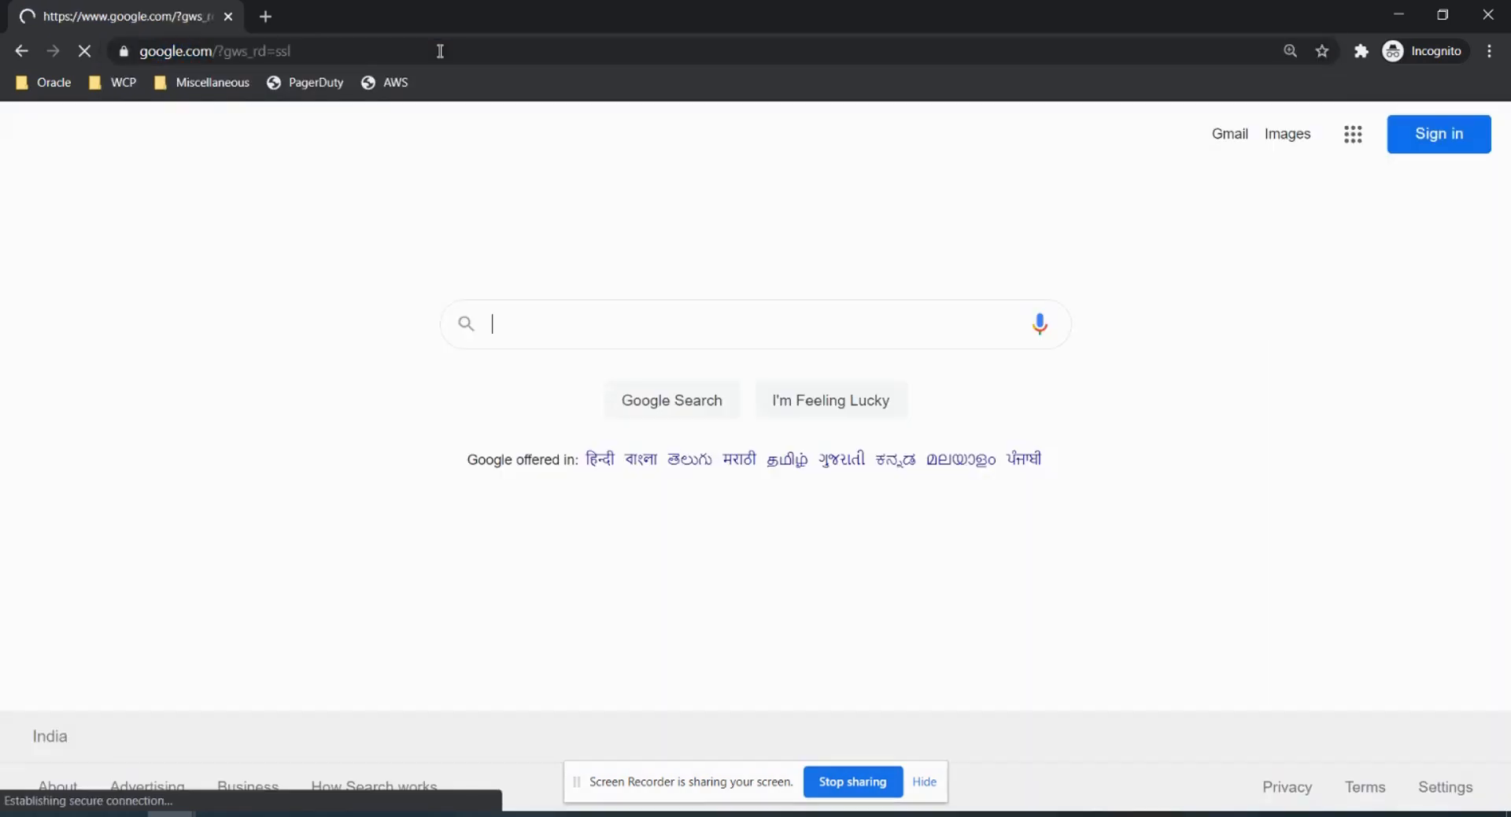
click(1437, 132)
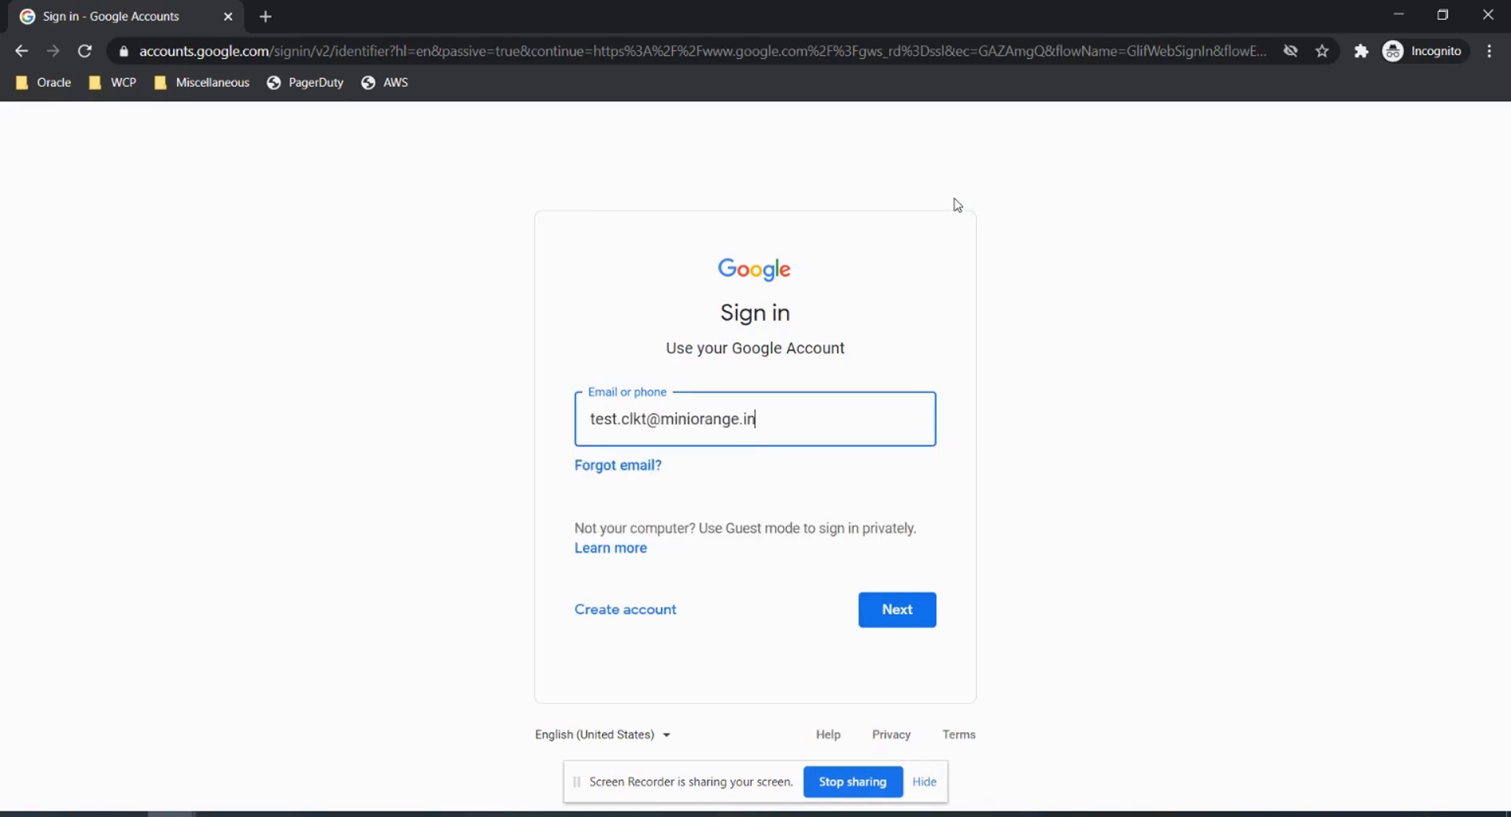
click(895, 609)
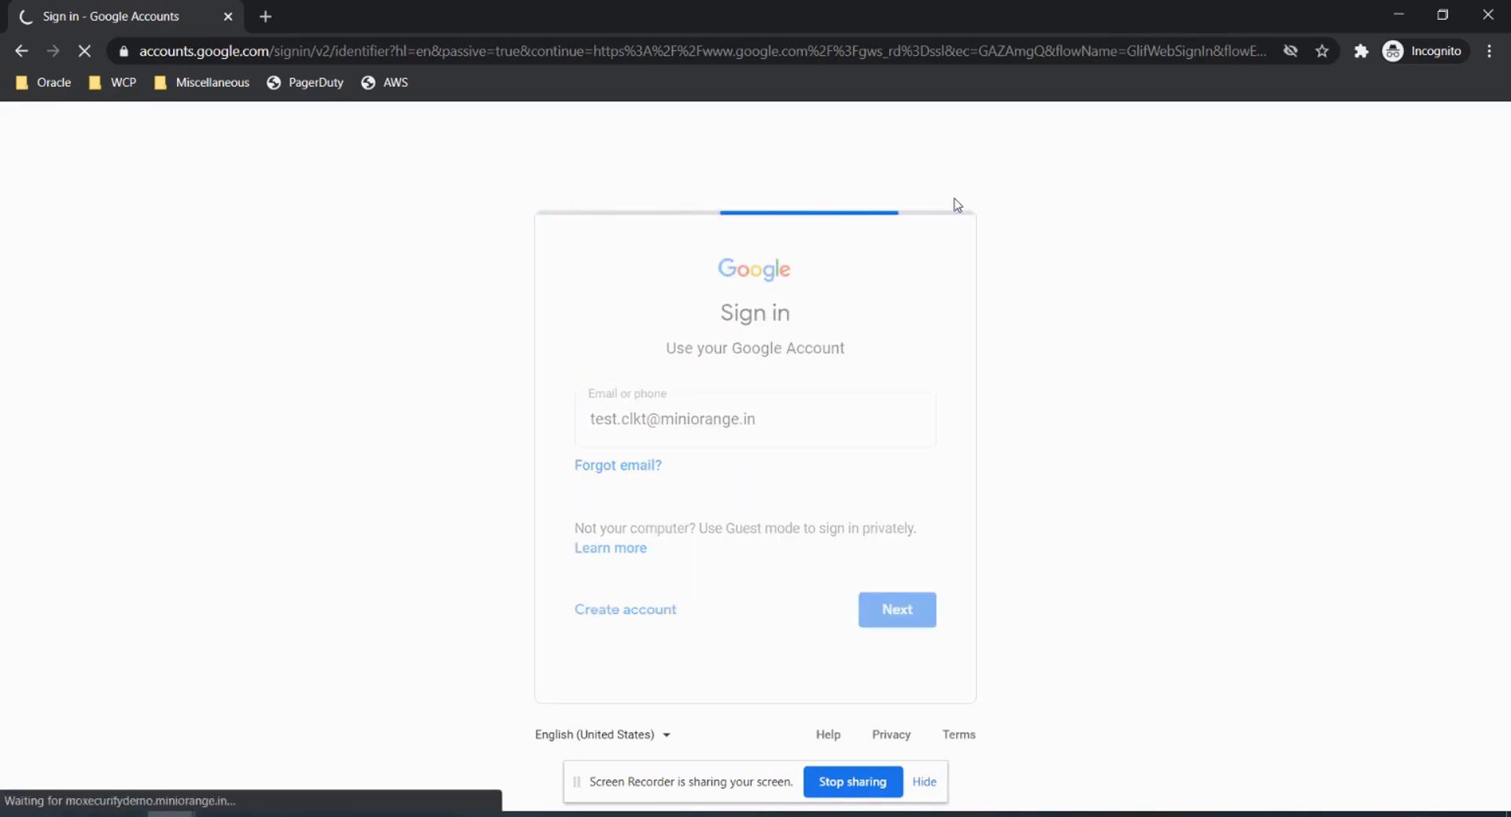
- Log in as test.clk on the ACME page, landing on Google's signed-in homepage
click(896, 609)
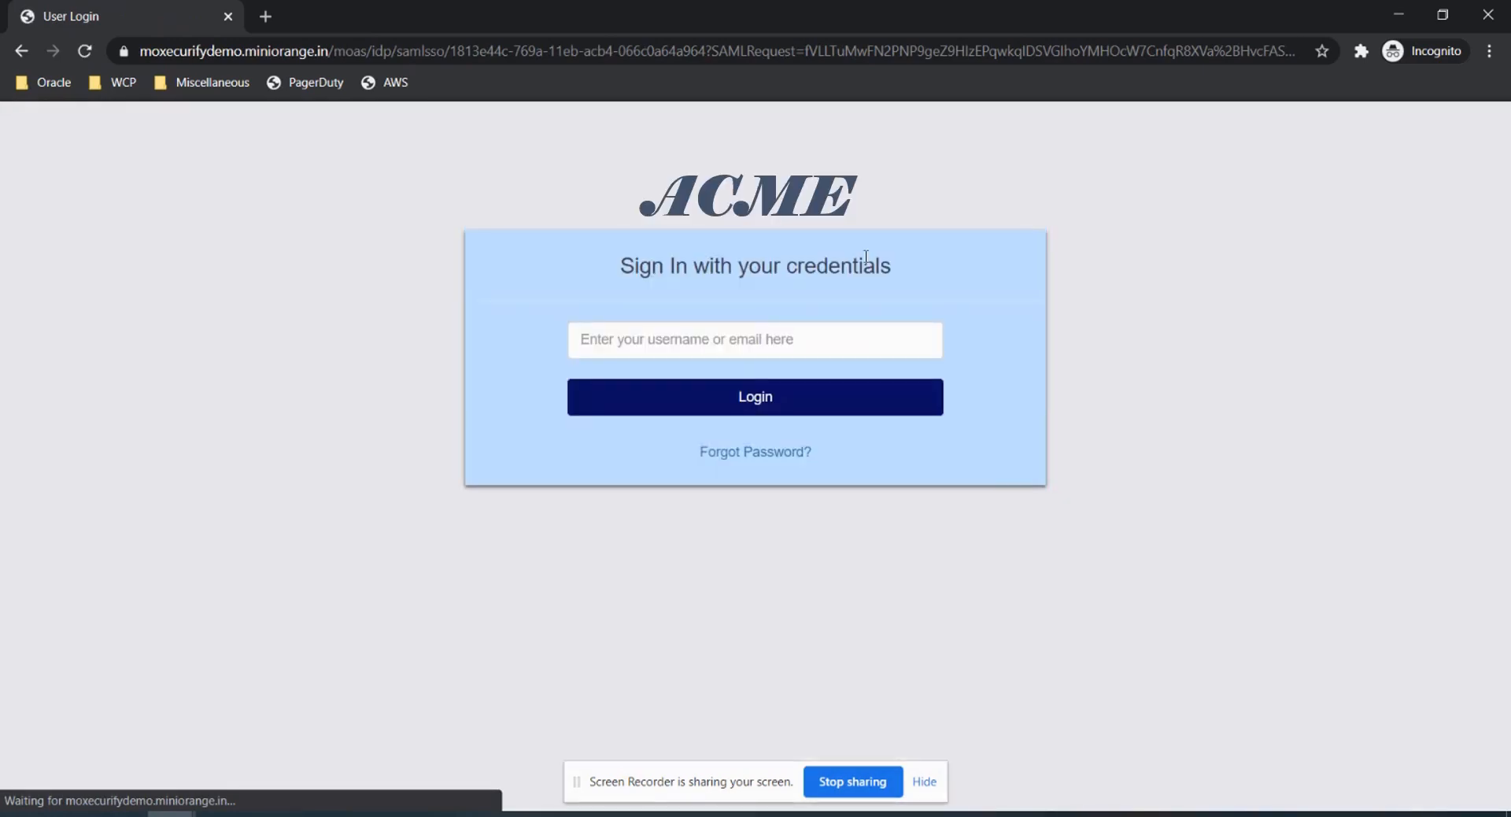
text(test.clk)
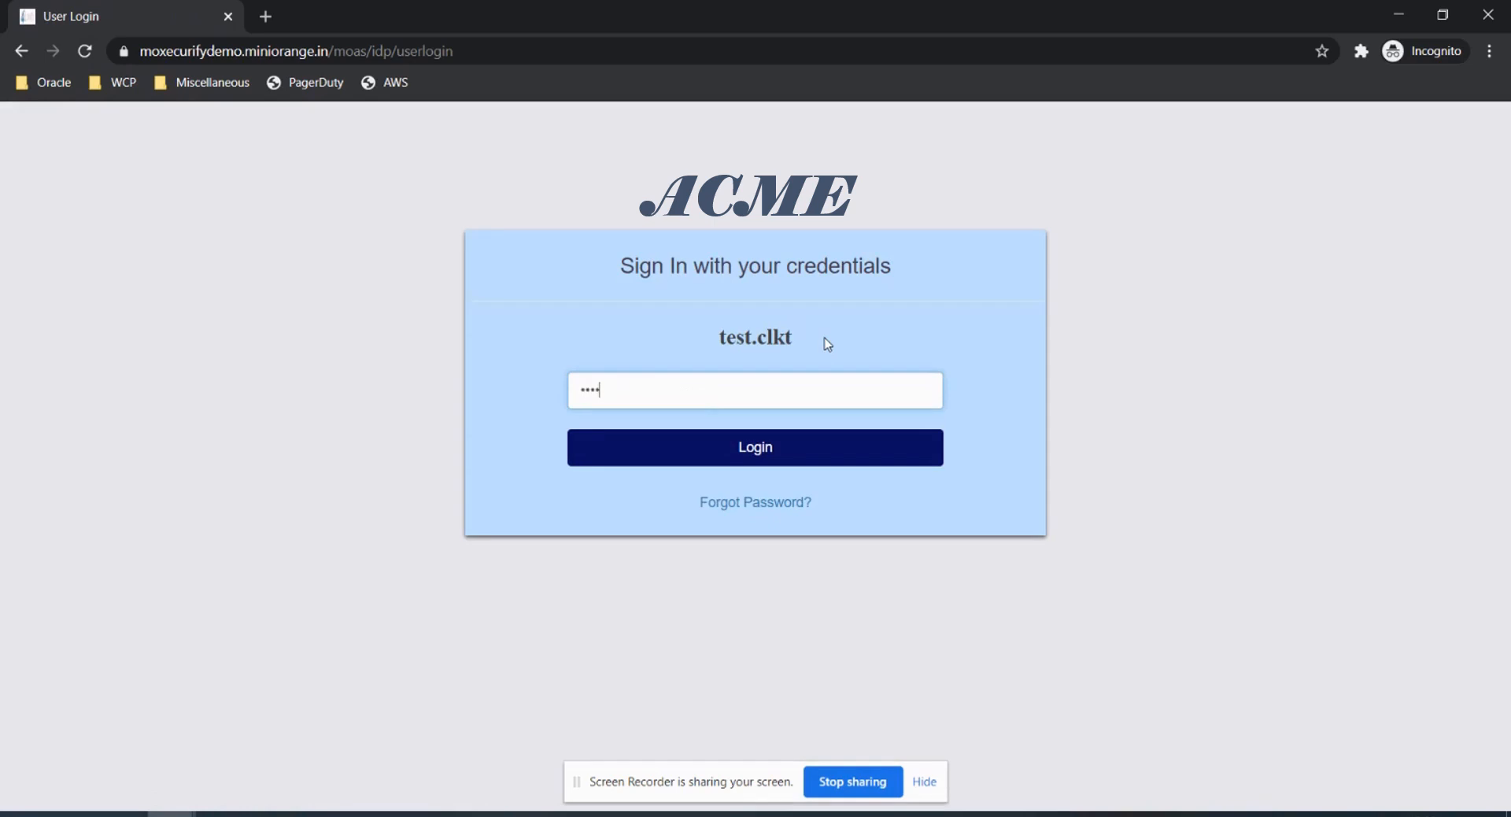
click(754, 447)
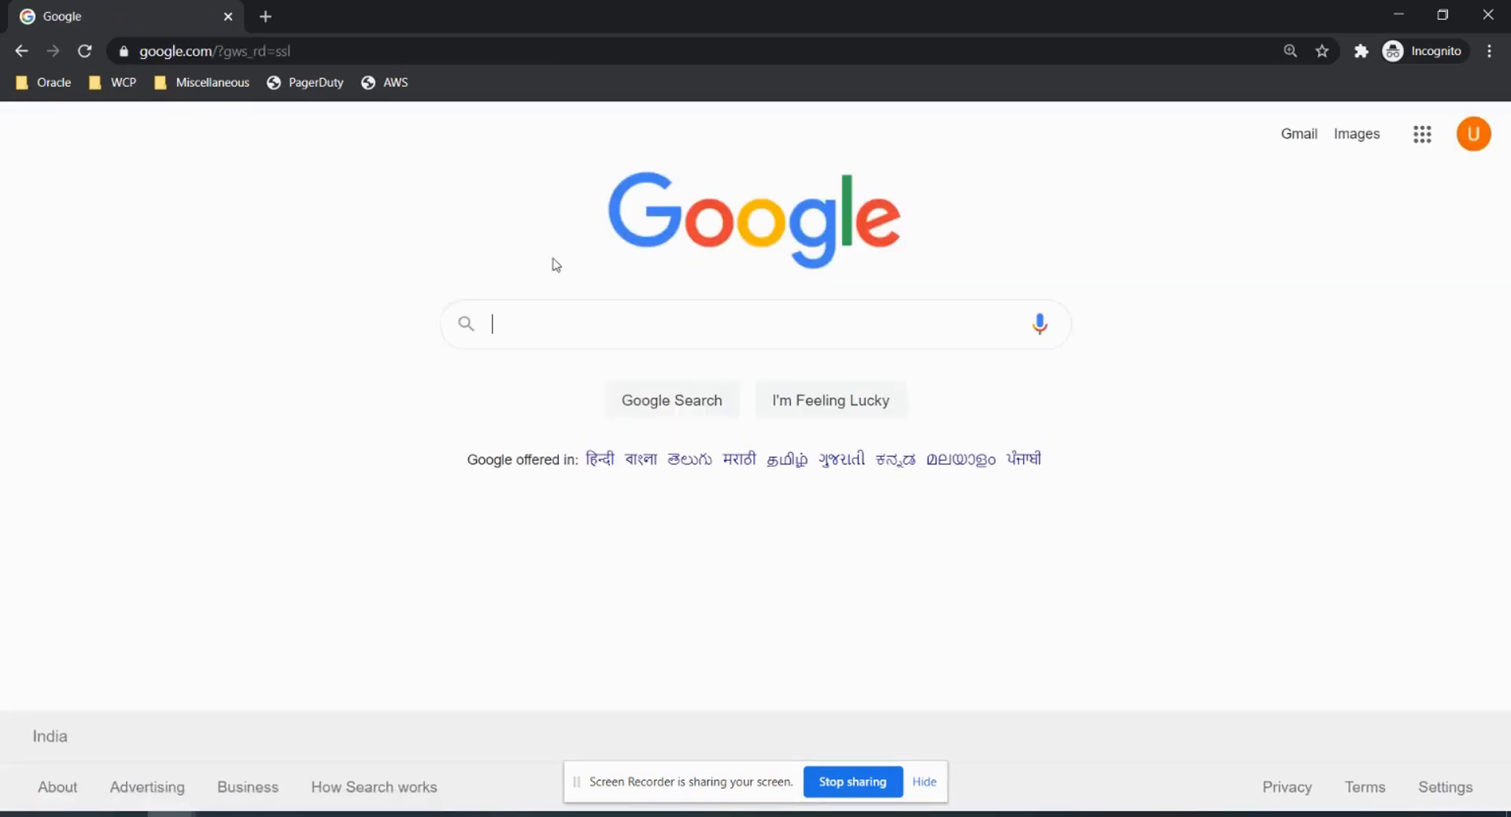
- Go to office.com and sign in with the work email, reaching Office Home via SSO
text(office.com%2Flanding&response_type...)
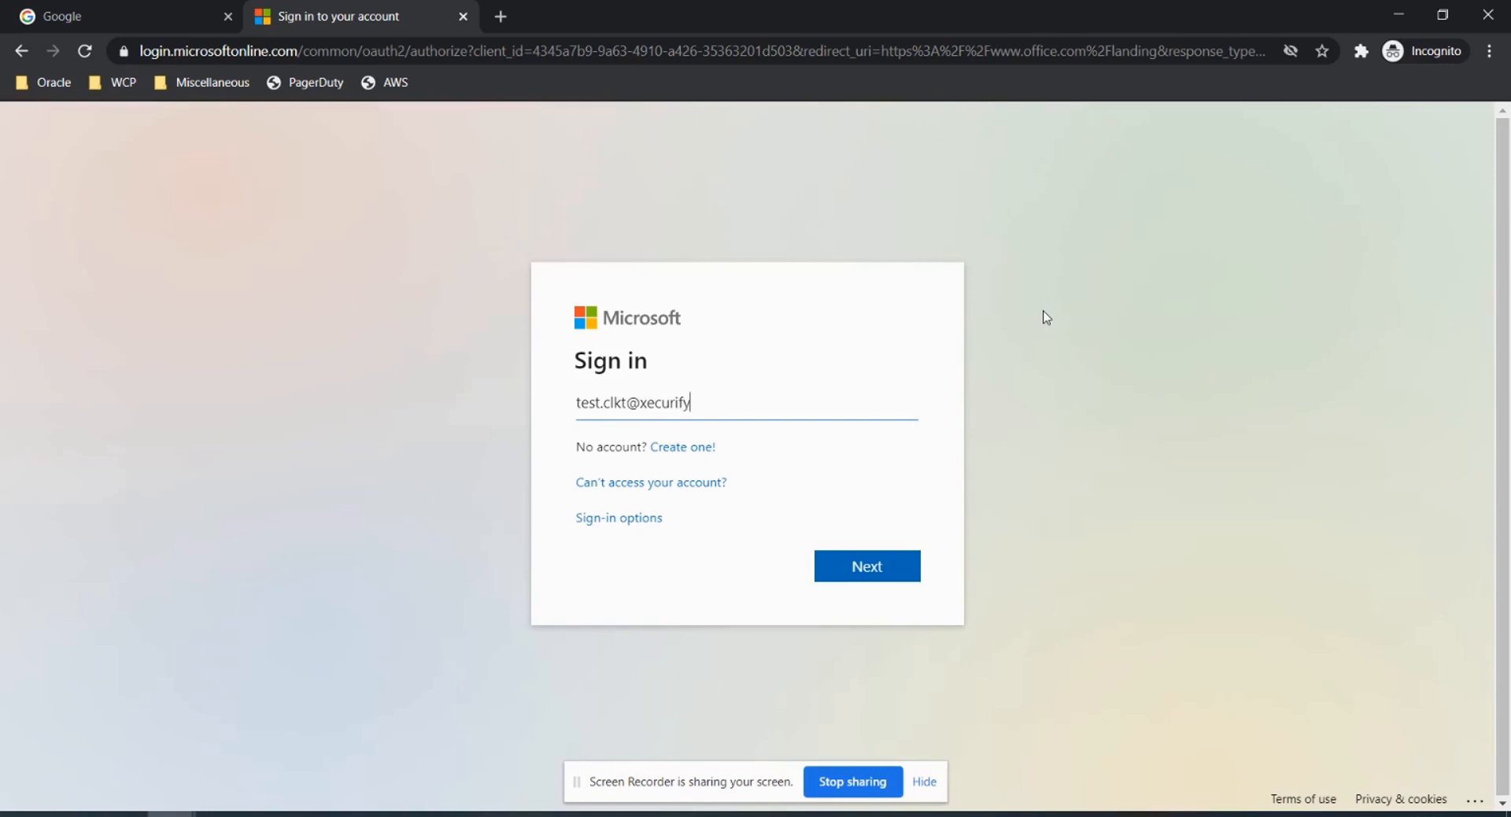
click(864, 566)
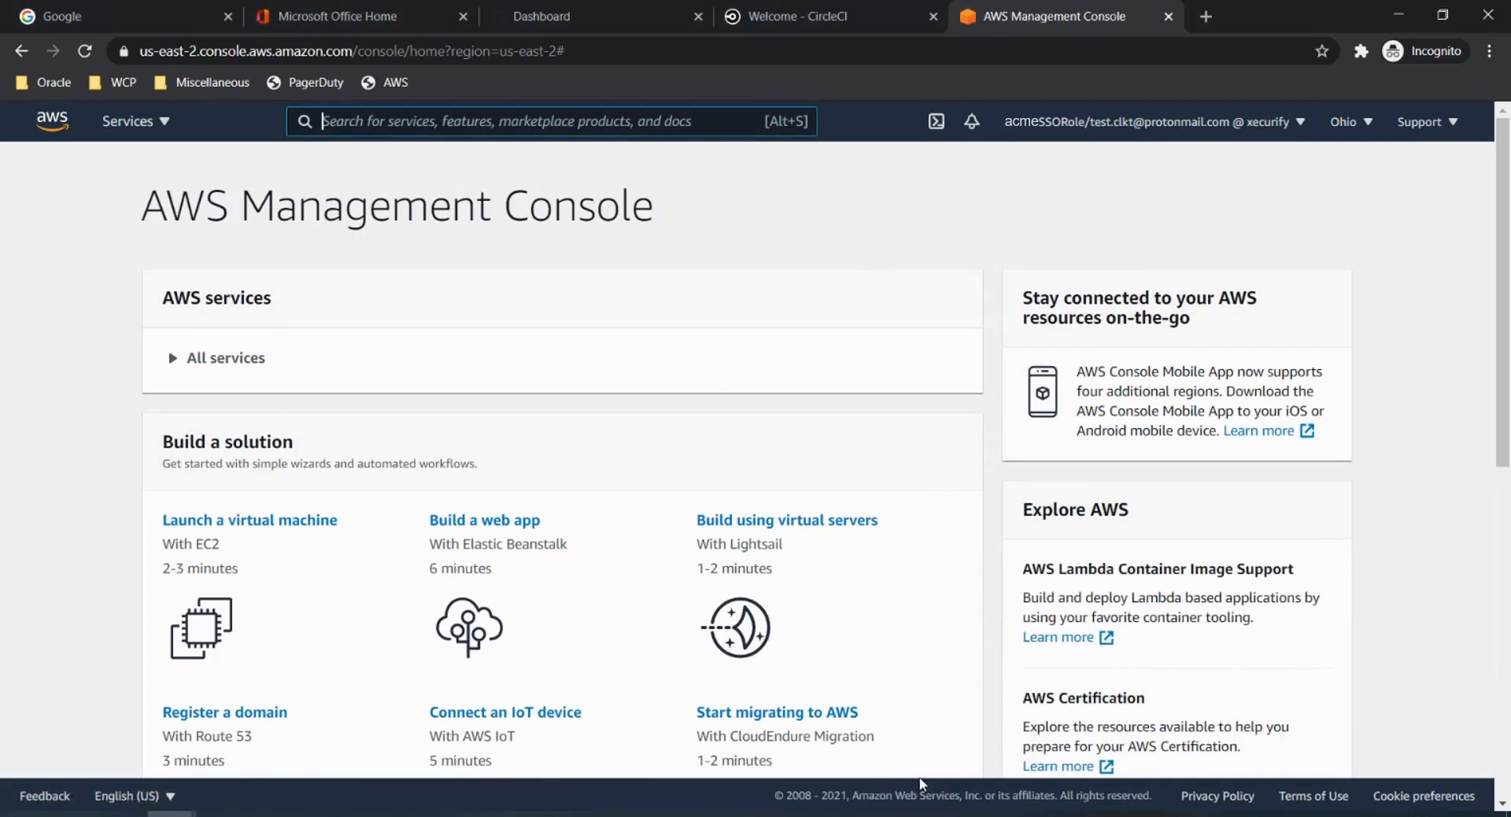
- Open PagerDuty signed in from the bookmark, then start OpenVPN connecting to vpn.xecurify.com
click(1204, 16)
text(testclkt.pagerduty.com/incidents)
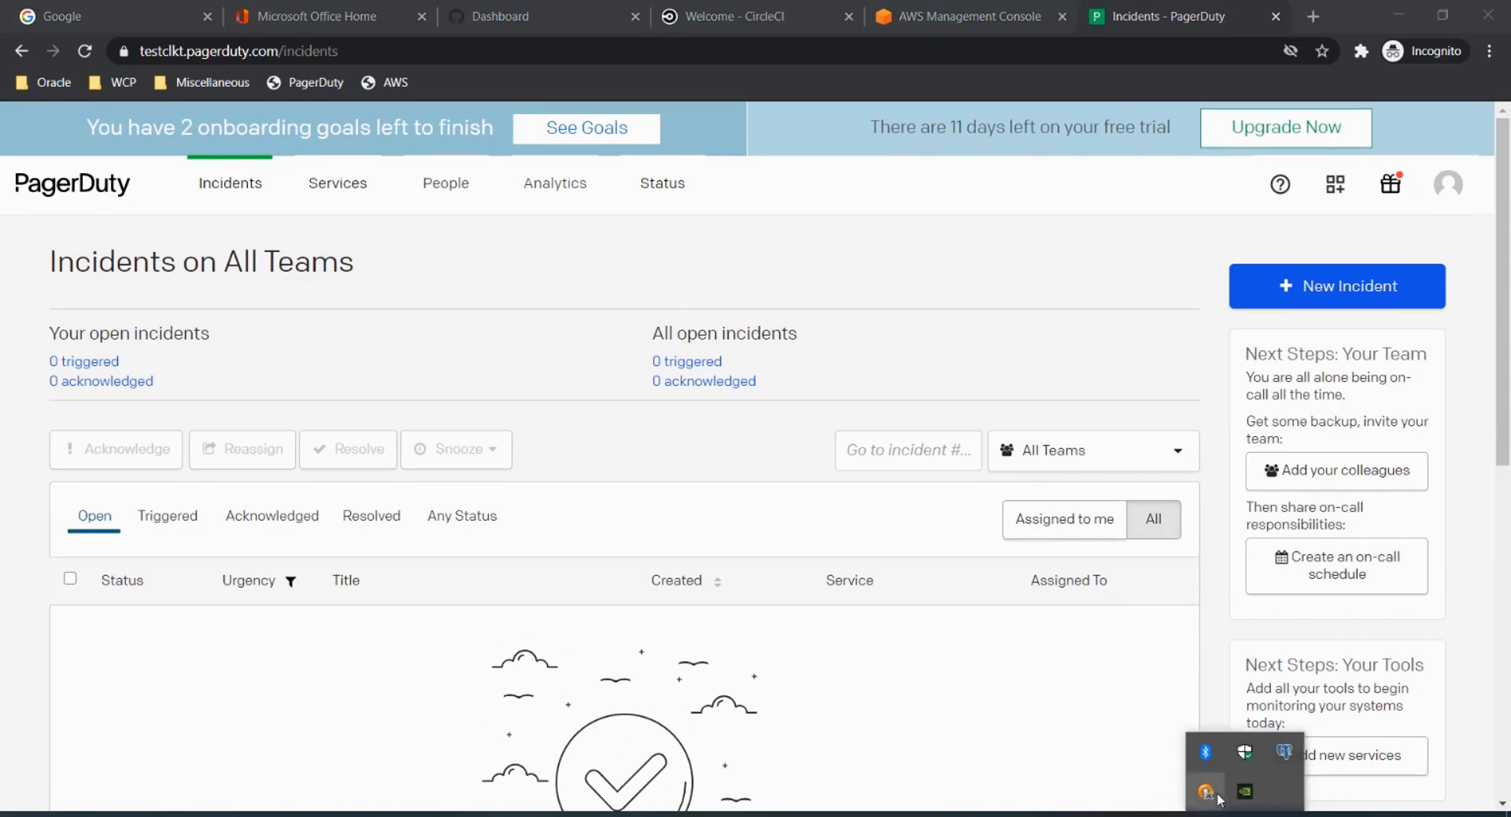
click(1206, 791)
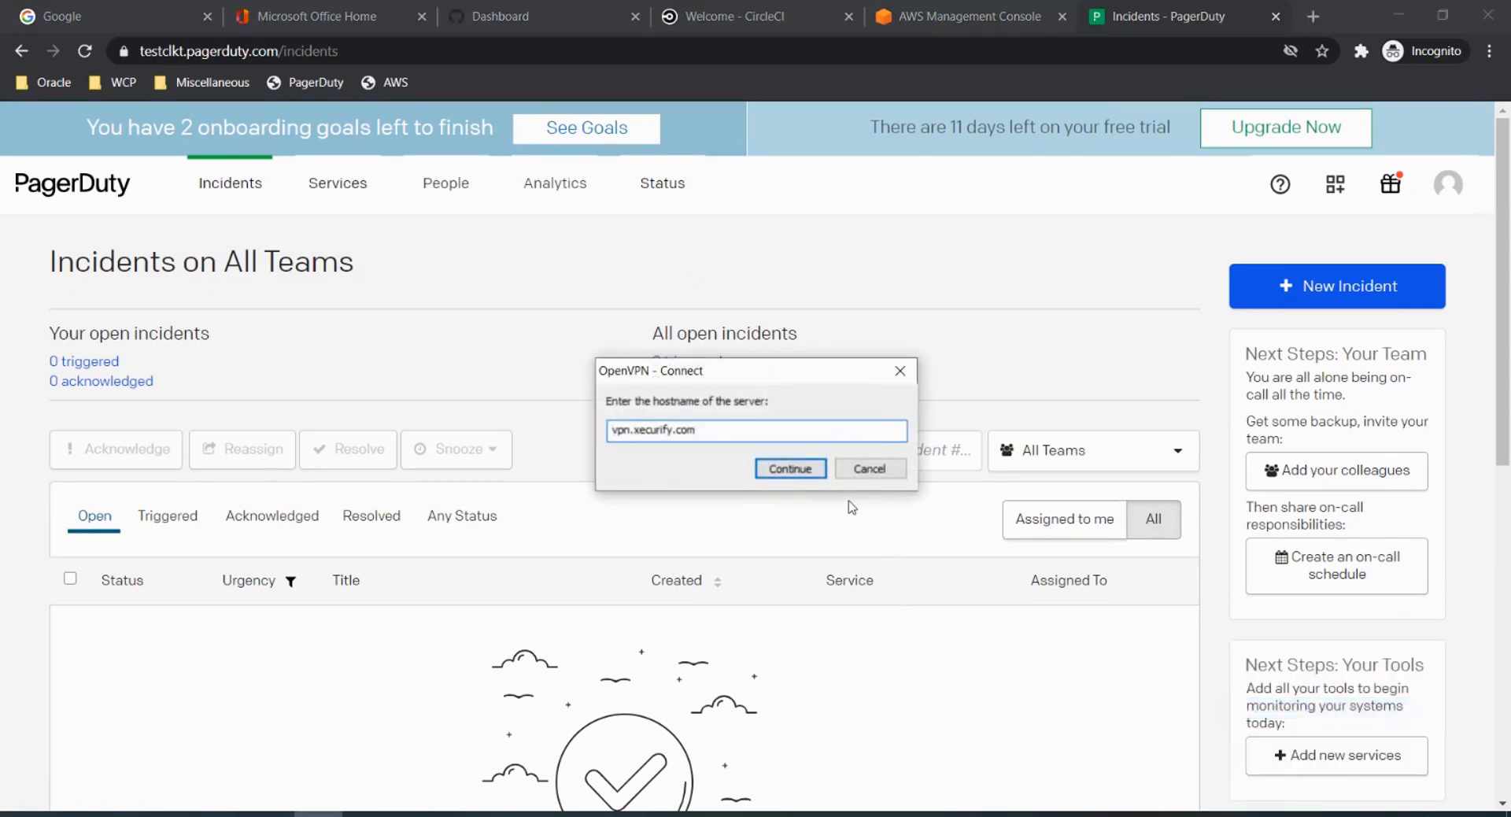